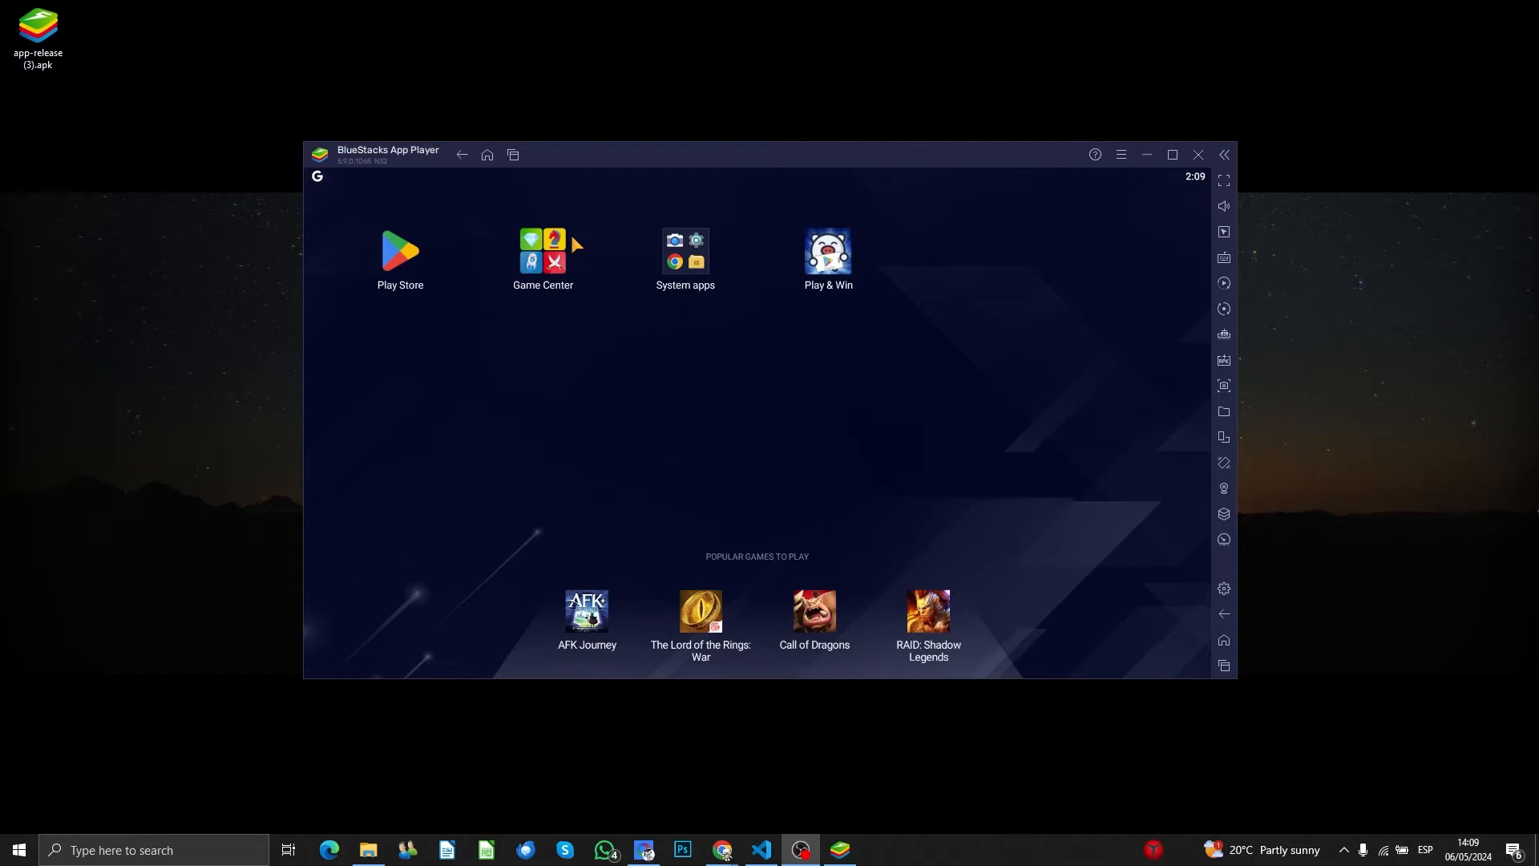
mouse_move(864, 359)
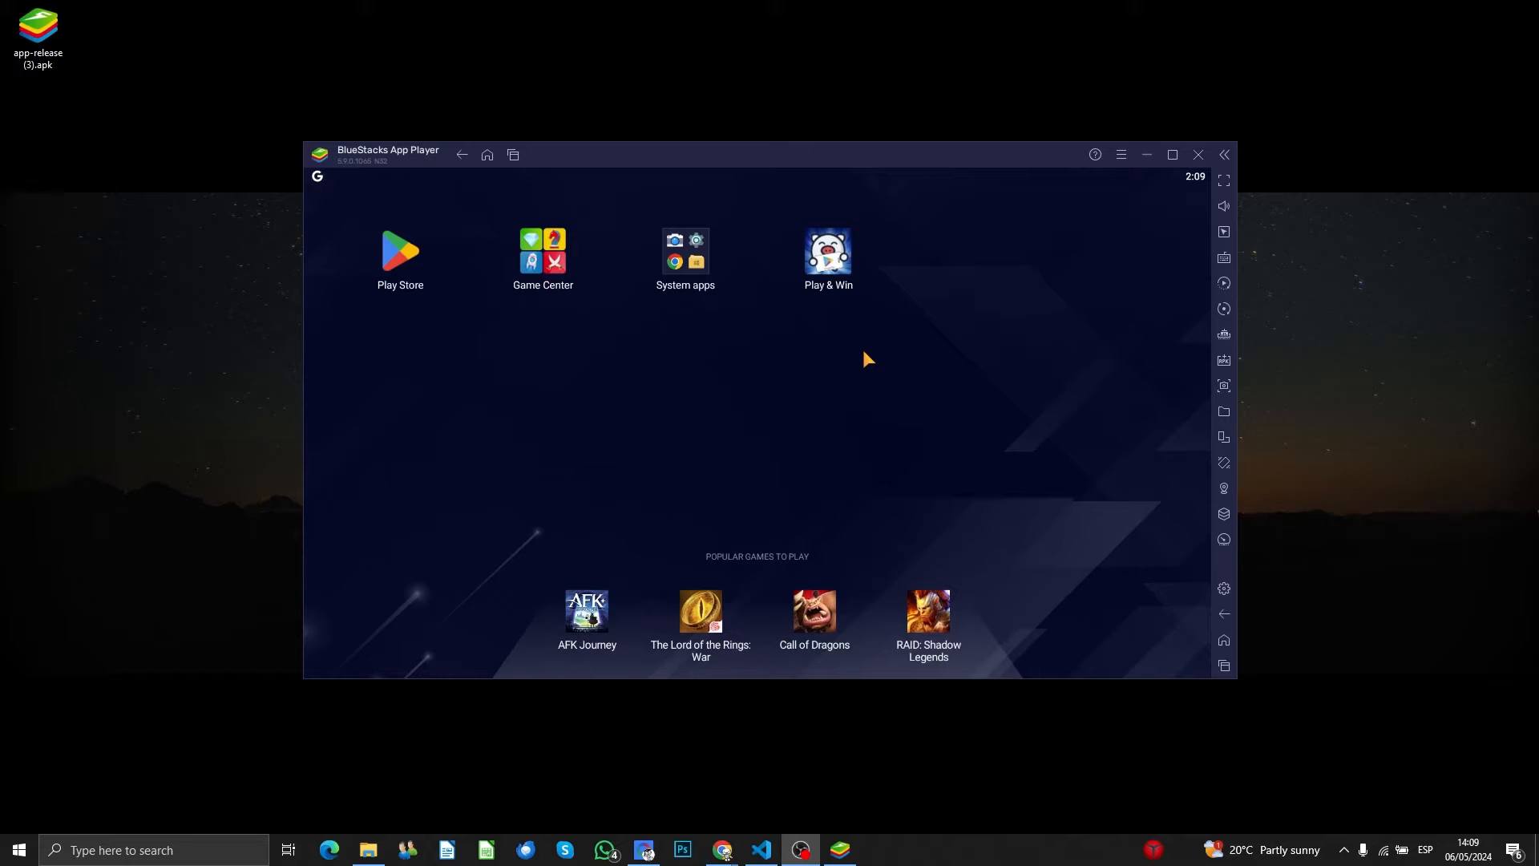
mouse_move(1224, 412)
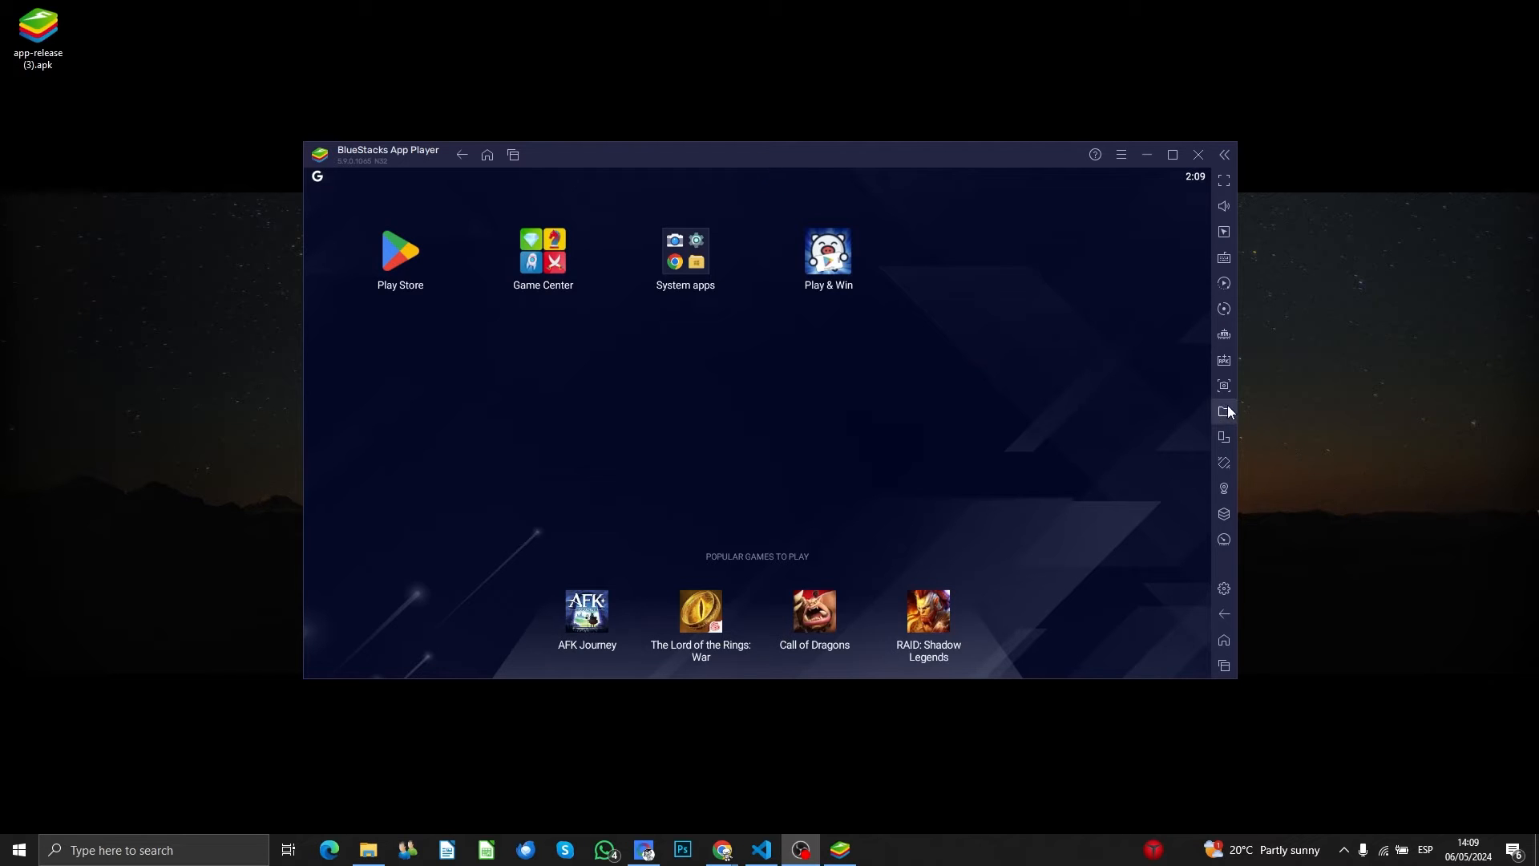
mouse_move(1223, 361)
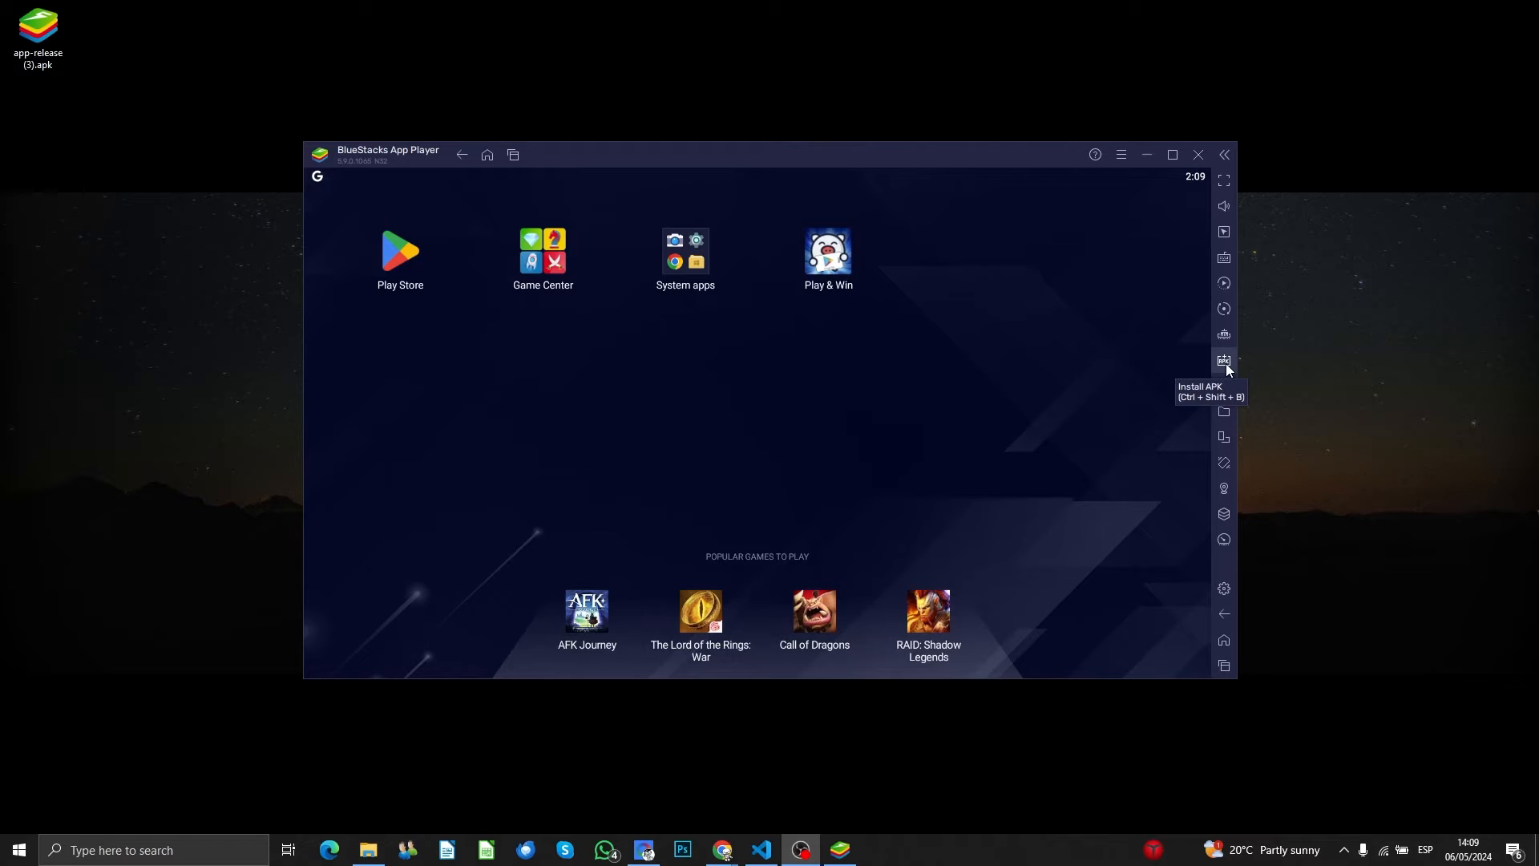
mouse_move(1223, 393)
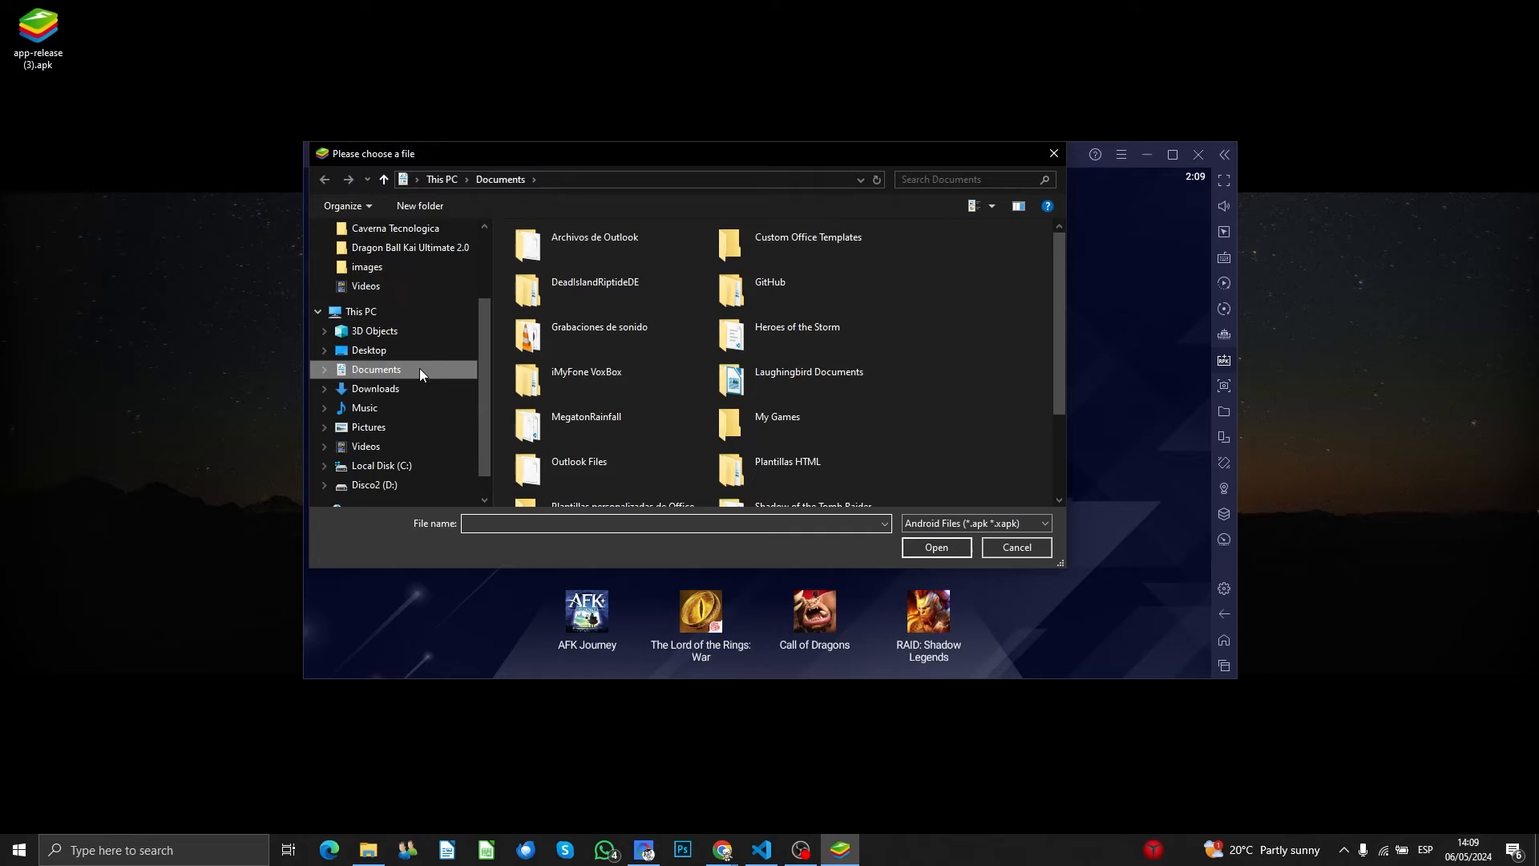
Step: Navigate via This PC to the Desktop folder and choose app-release (3).apk
left_click(361, 313)
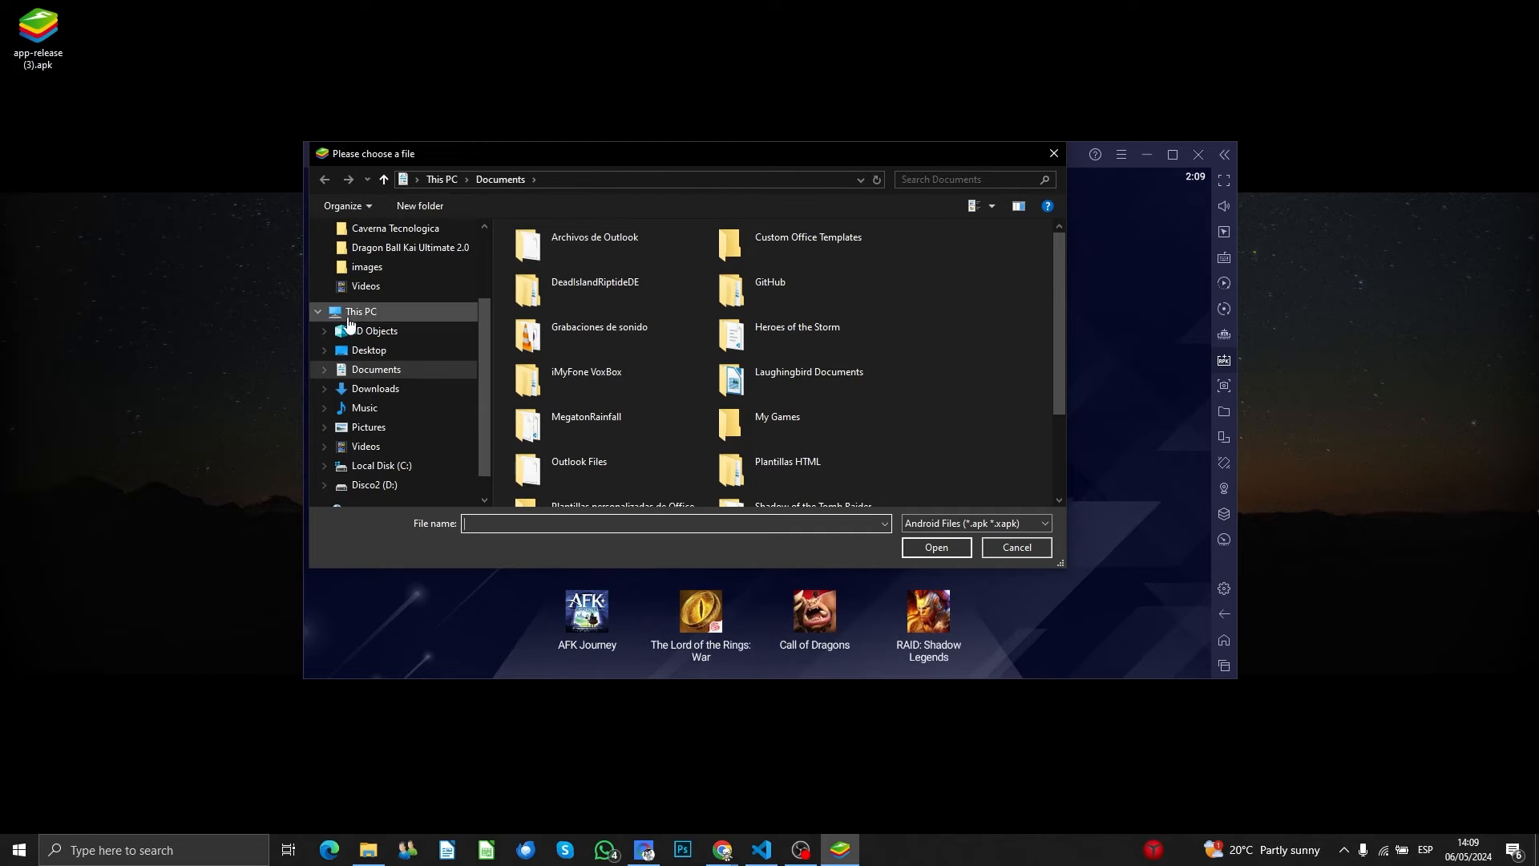
left_click(369, 259)
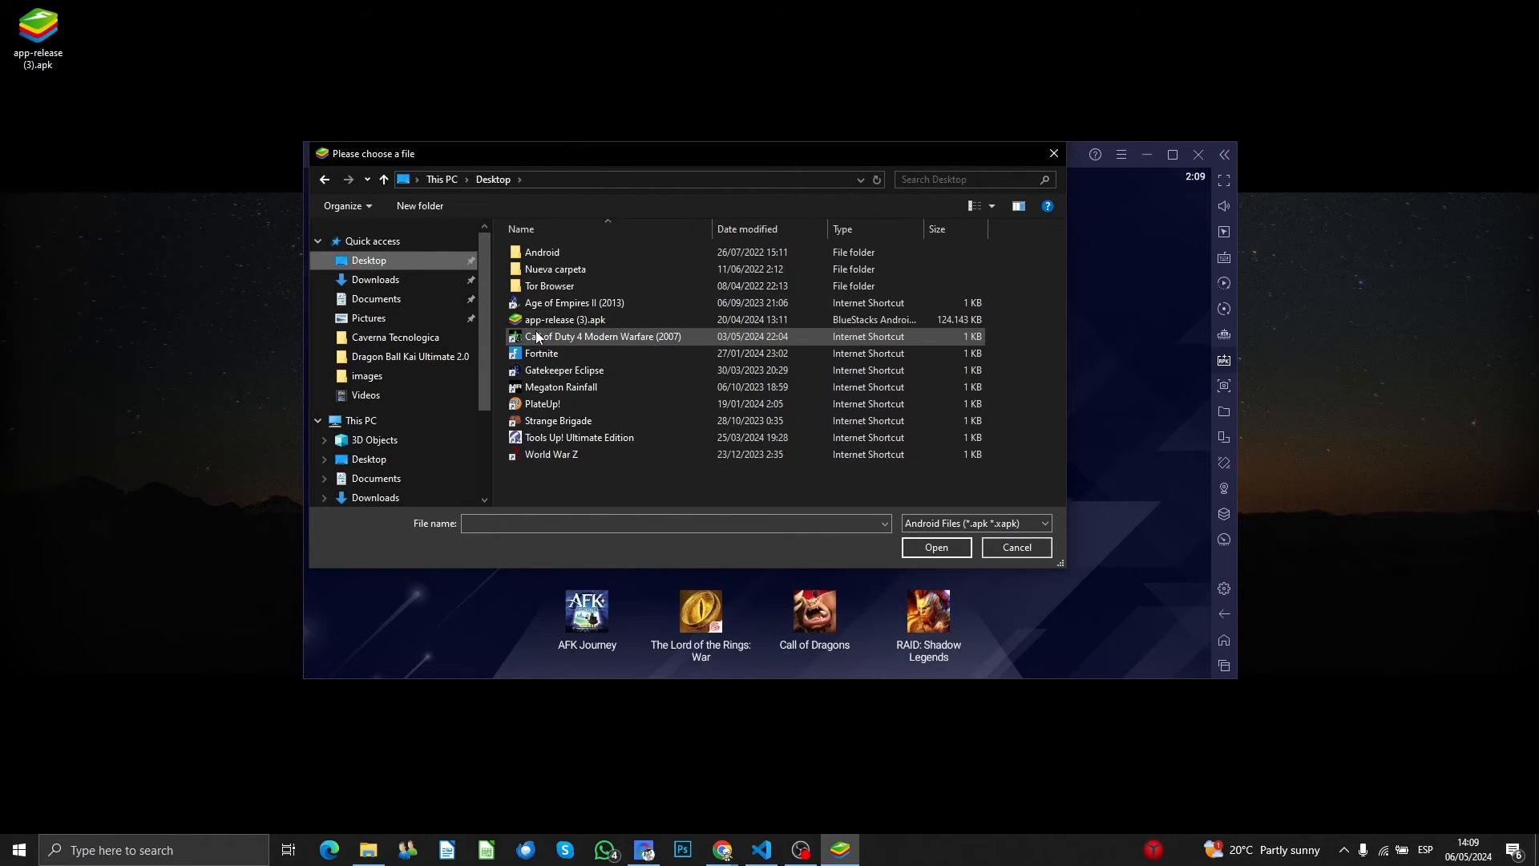
left_click(564, 319)
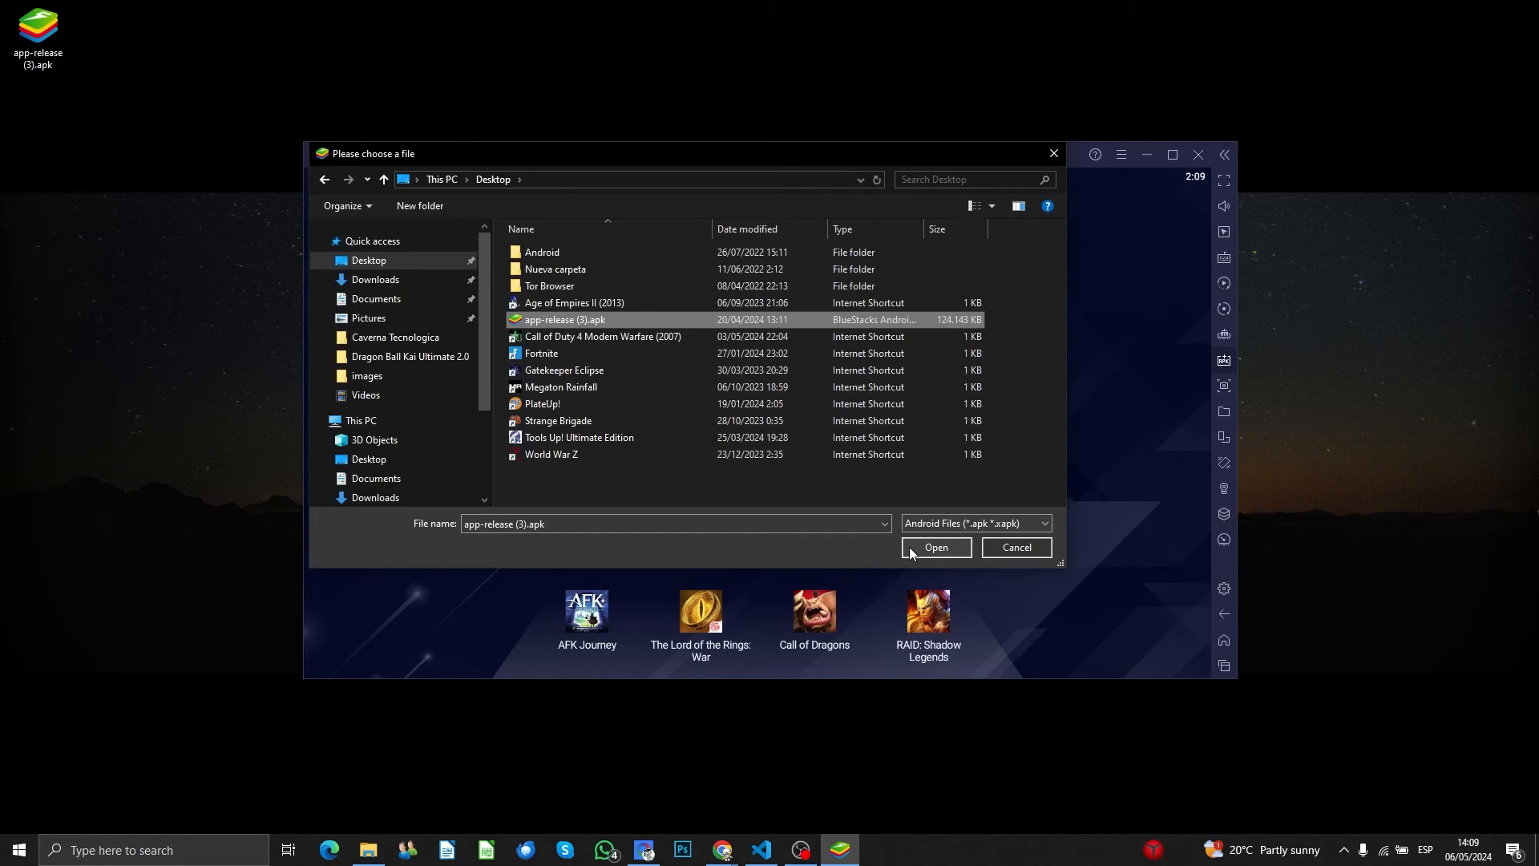
Step: Confirm the APK so BlueStacks installs it and the friloves icon appears on the home screen
left_click(935, 546)
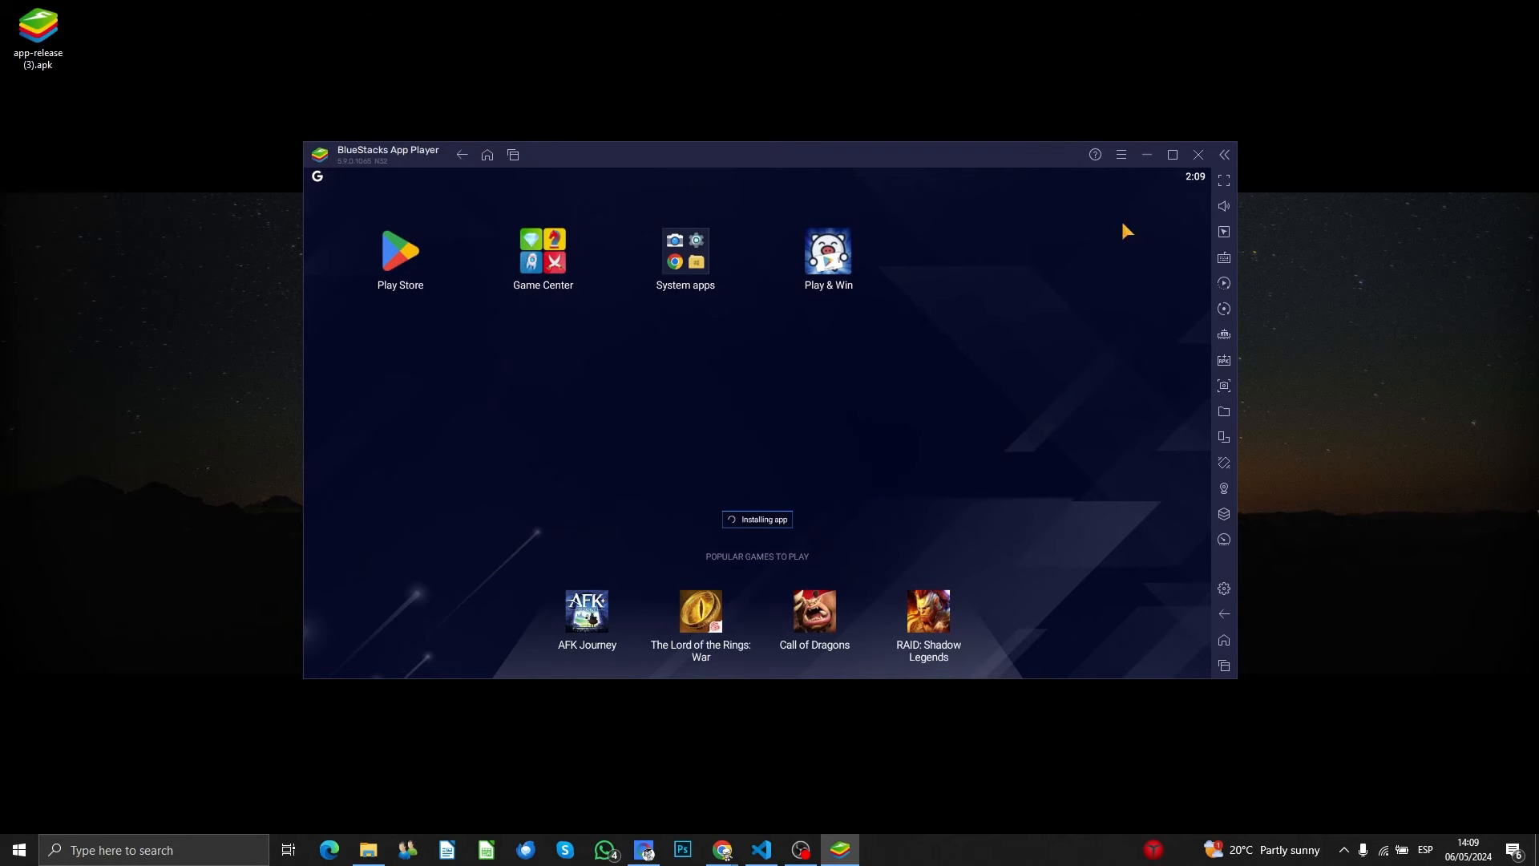
left_click(1171, 154)
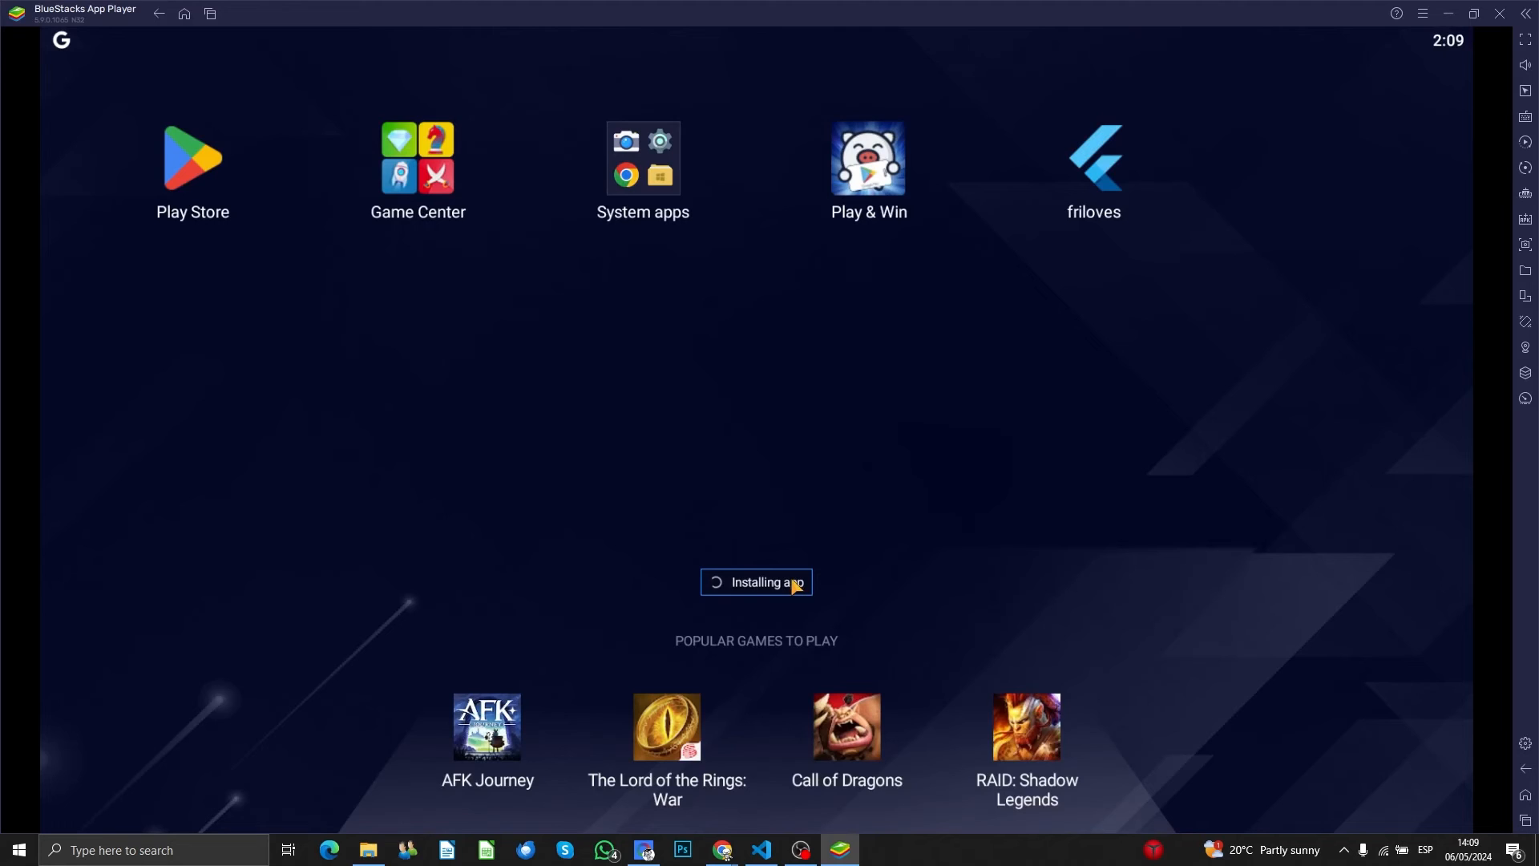
mouse_move(1064, 194)
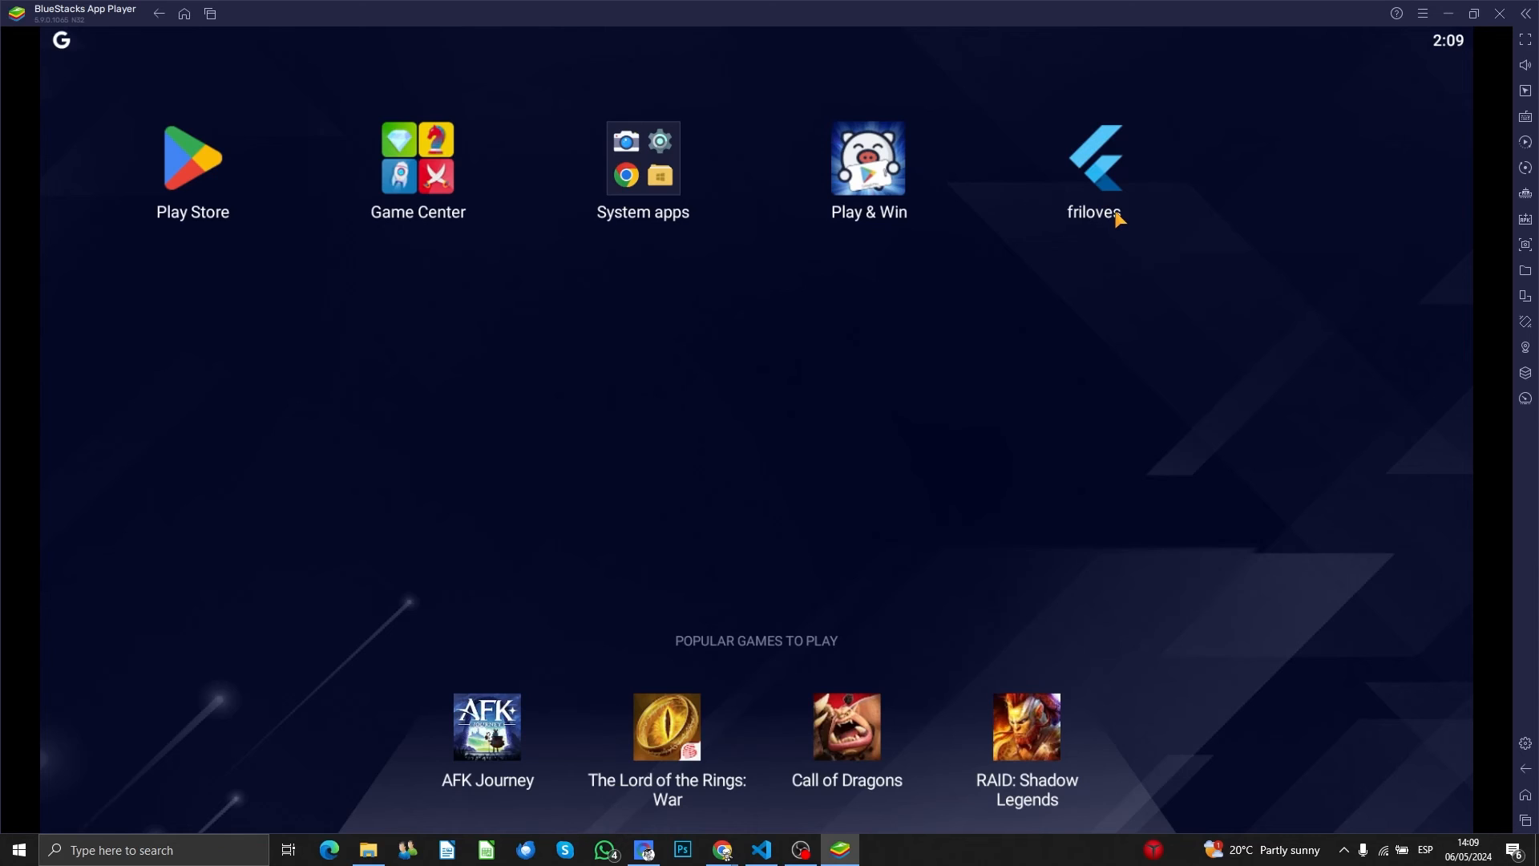
mouse_move(1024, 279)
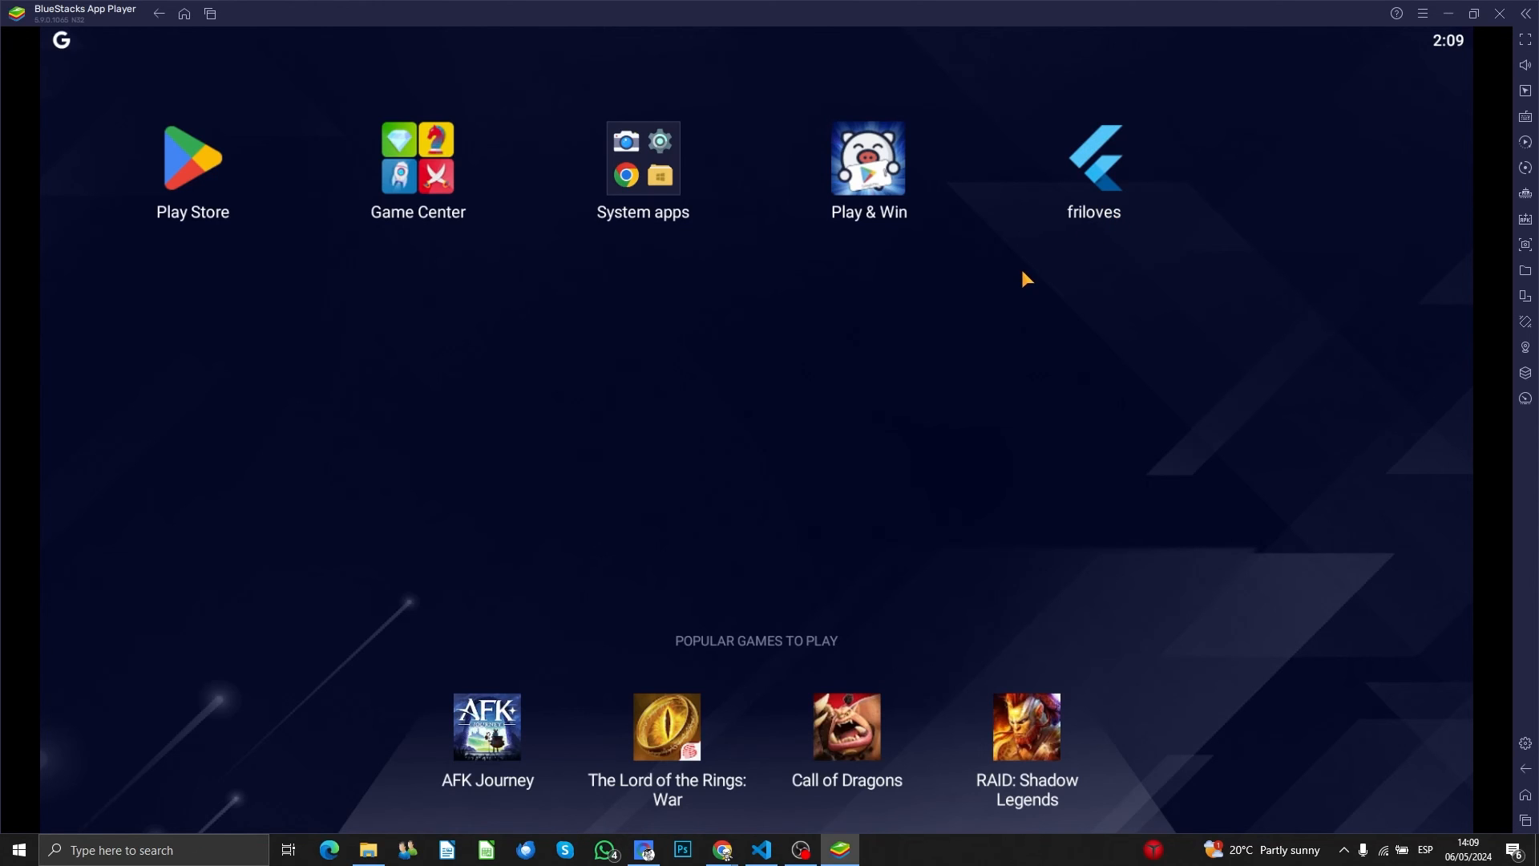
mouse_move(1116, 285)
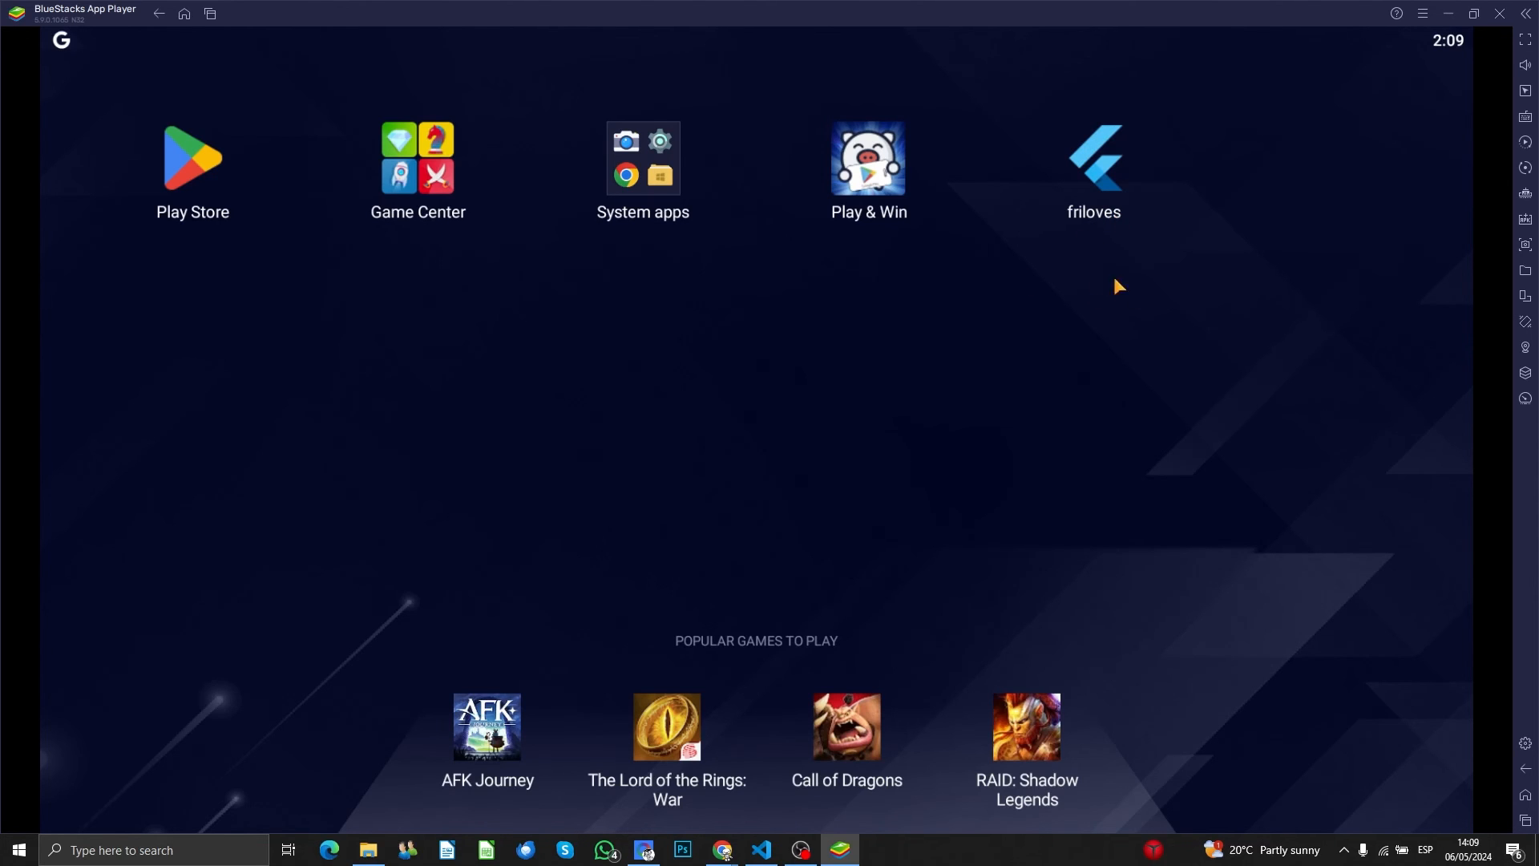
mouse_move(688, 813)
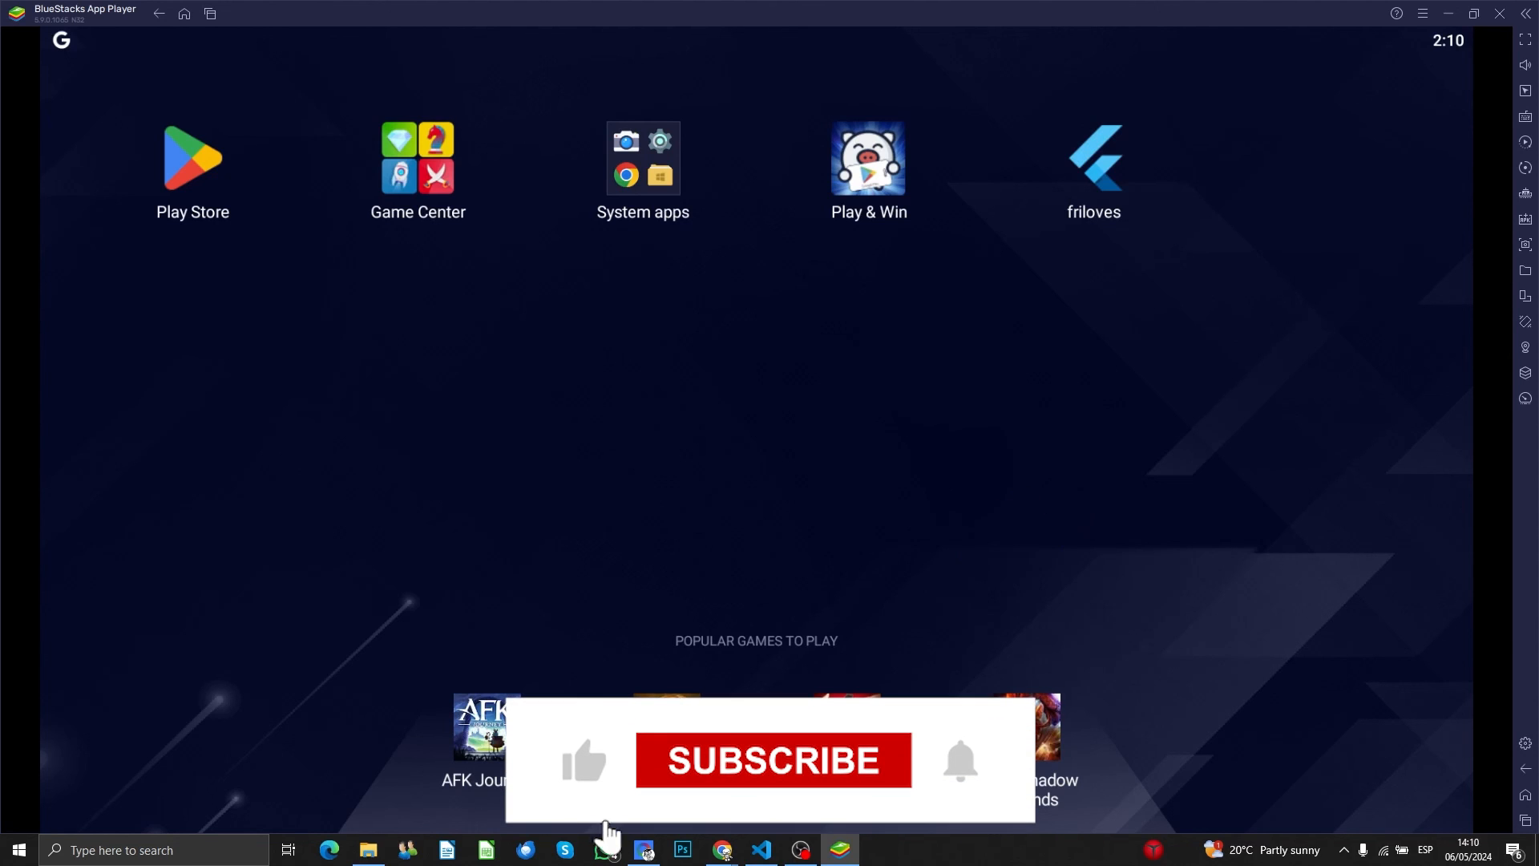
left_click(772, 760)
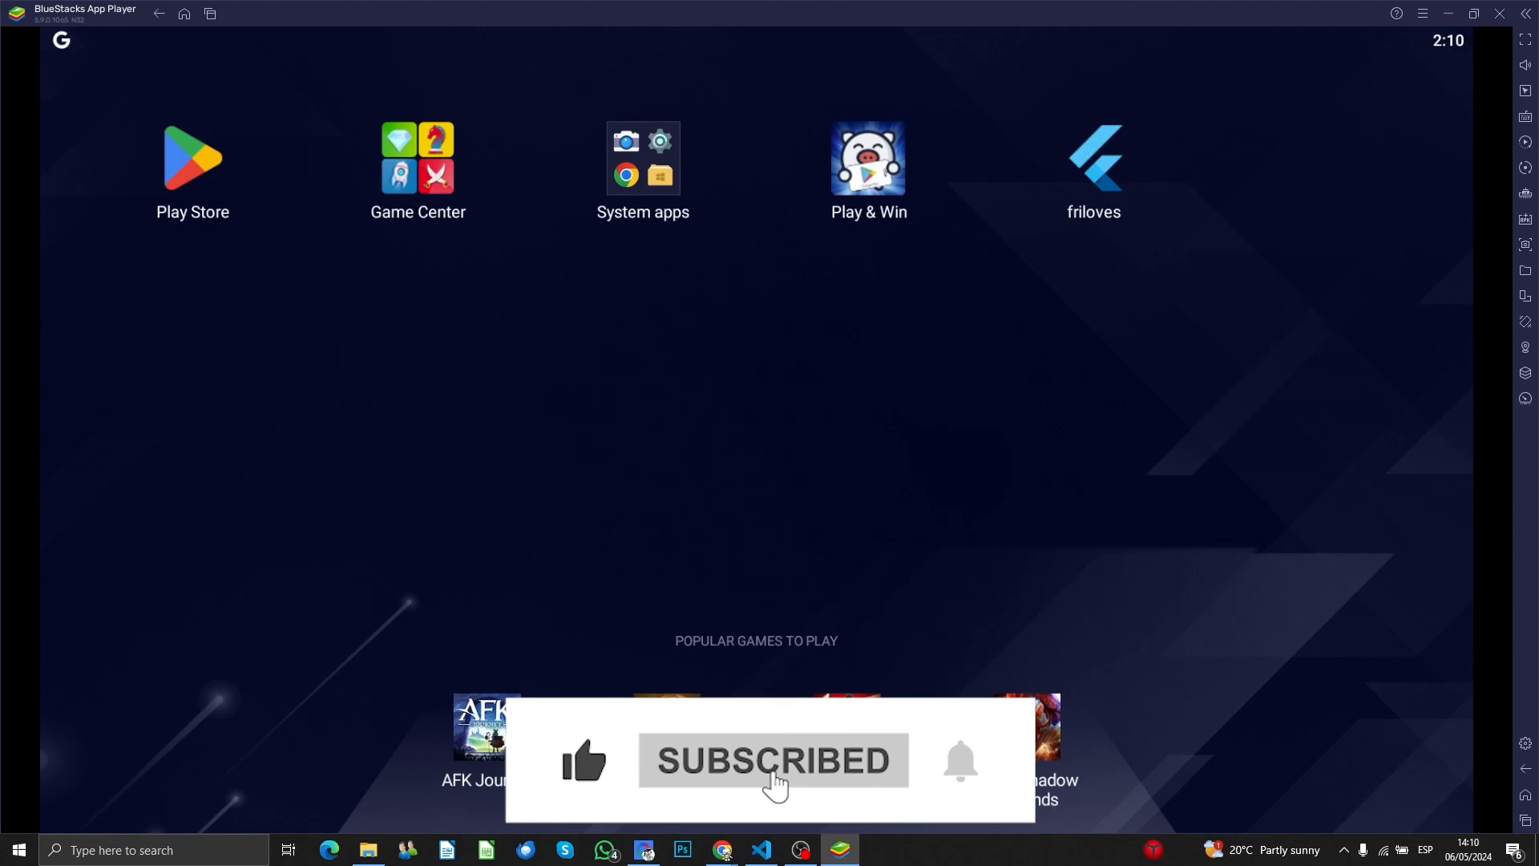